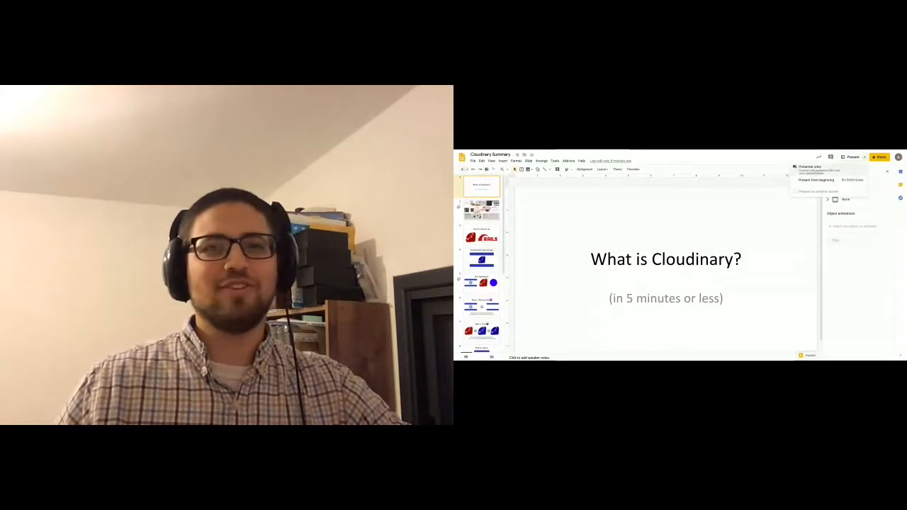
Start the Cloudinary Summary slideshow from its first slide, What is Cloudinary?
left_click(815, 180)
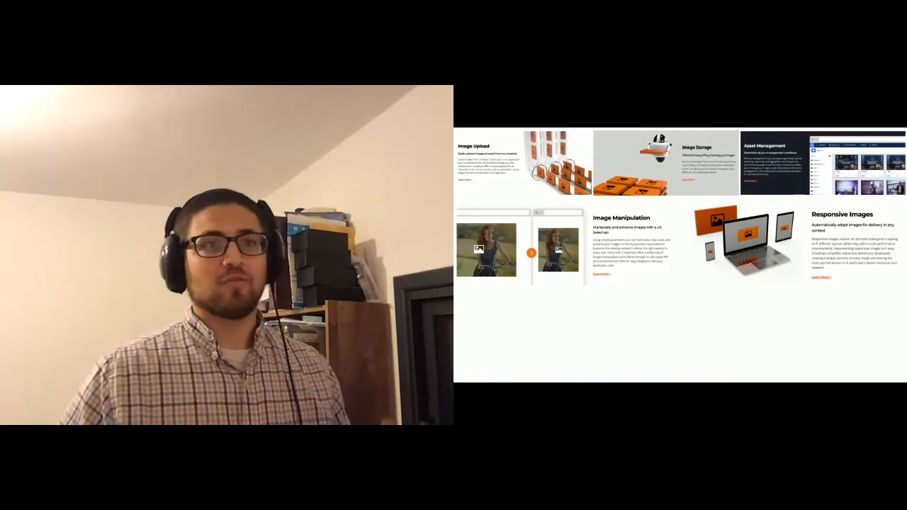
Advance the features slide to reveal the Image Optimization tile
scroll("down", 3)
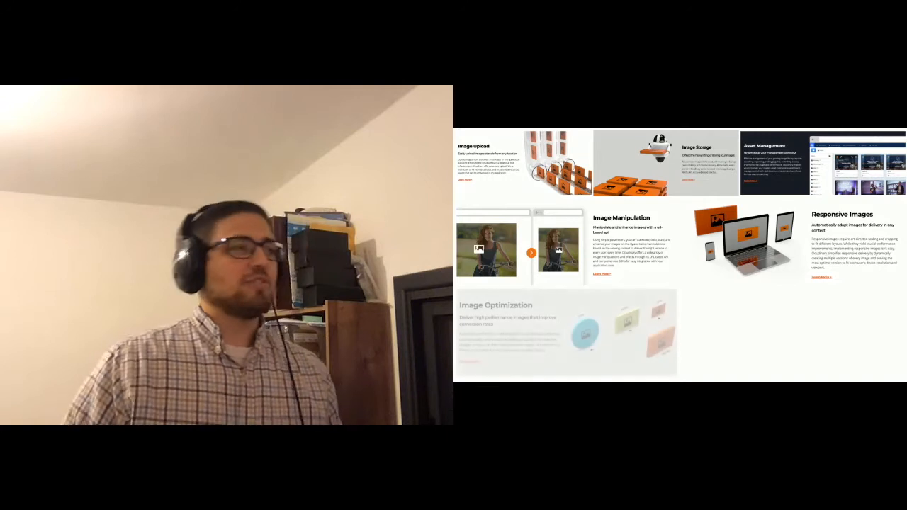